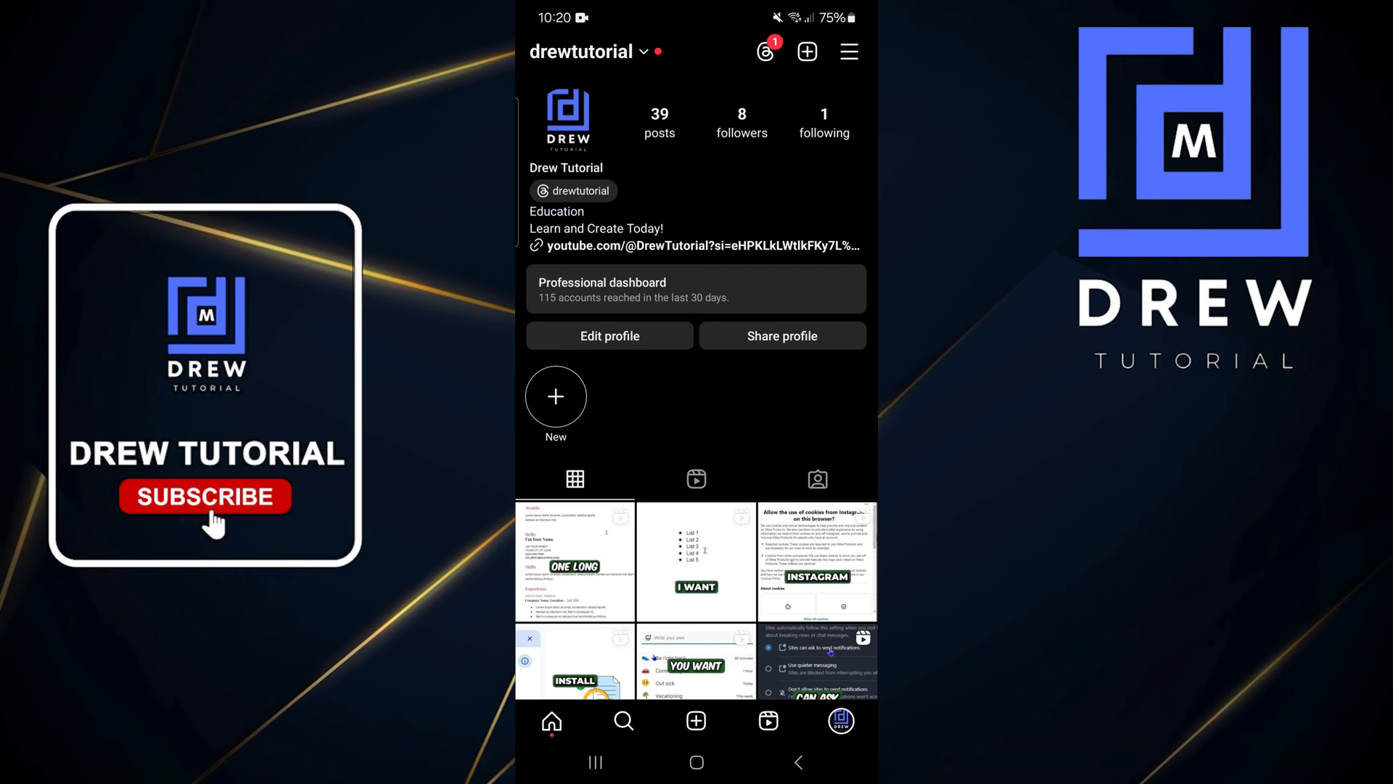
Step: Open Settings and activity from the profile menu and scroll toward Business tools and controls
left_click(847, 50)
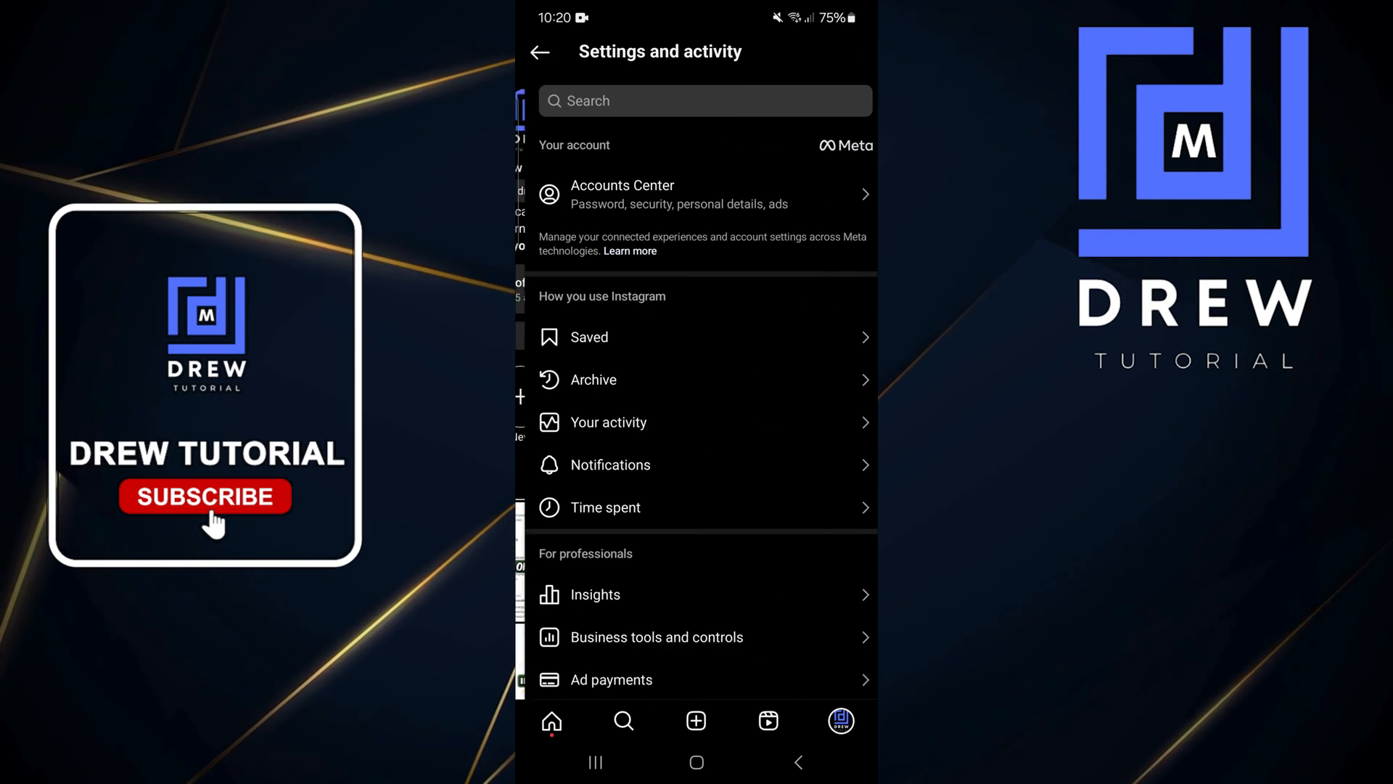
scroll("down", 3)
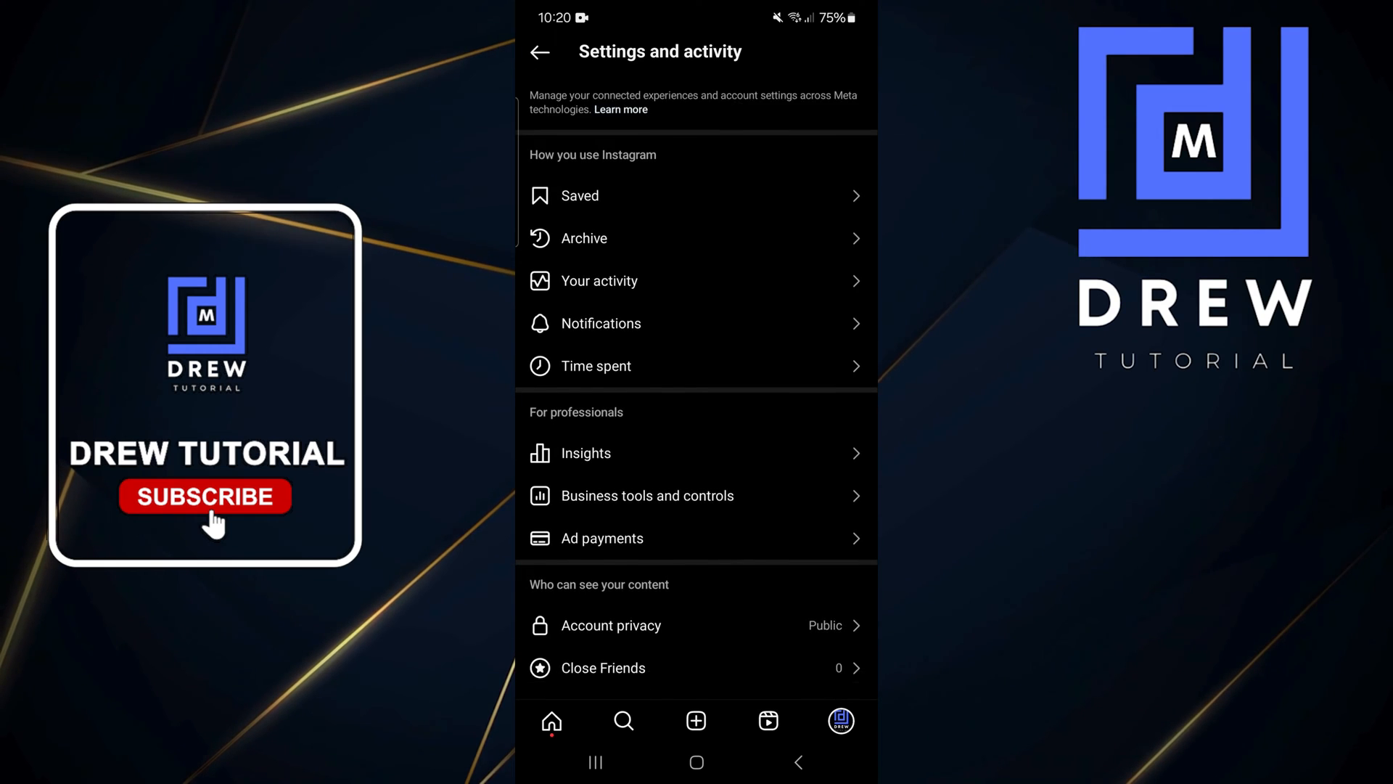
scroll("down", 3)
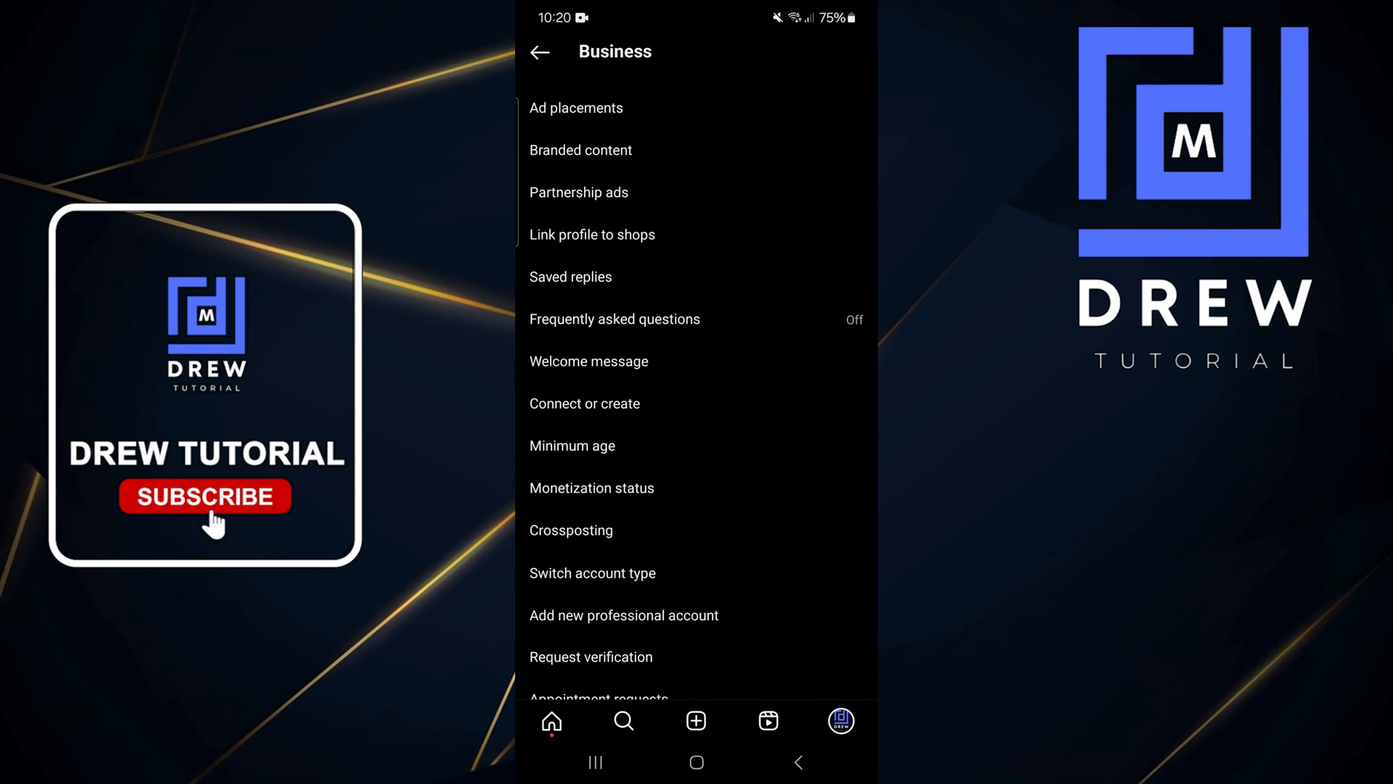
left_click(576, 107)
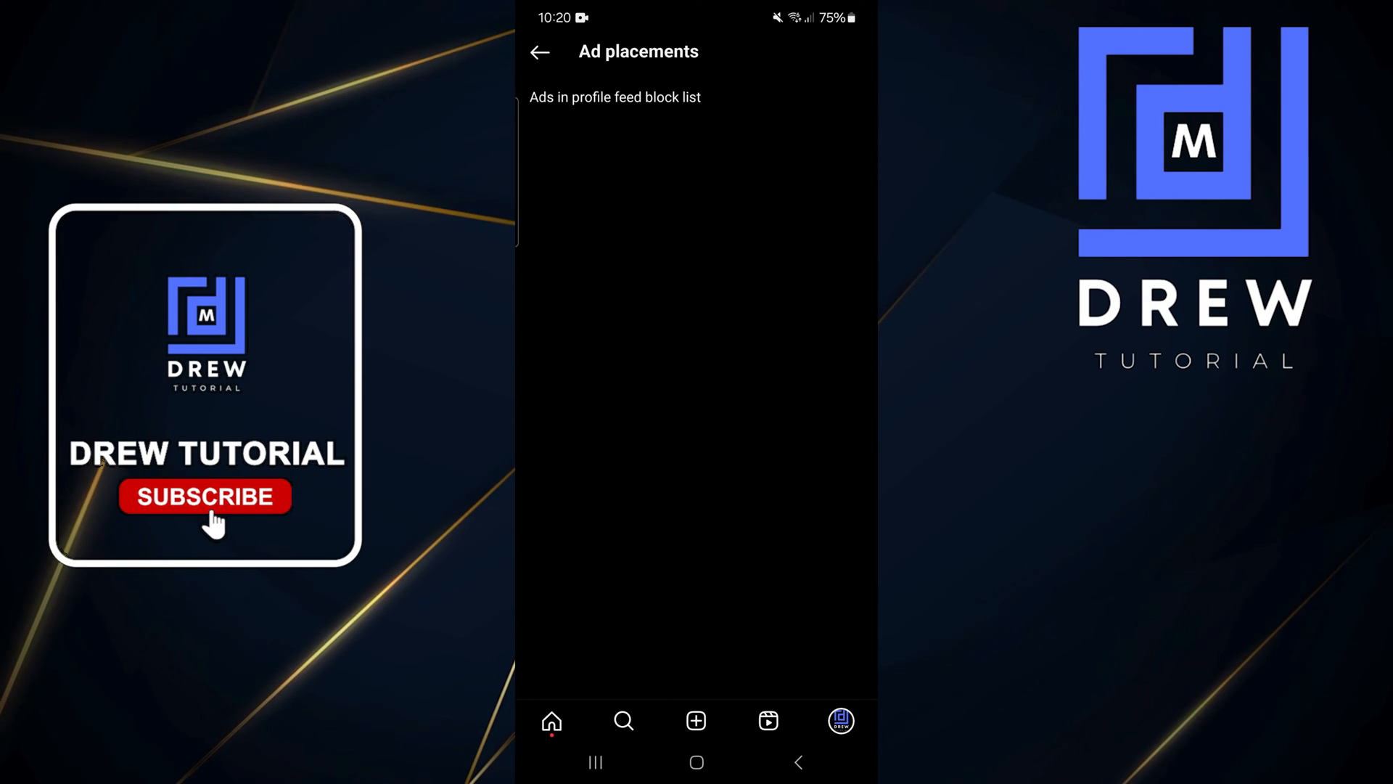
left_click(540, 51)
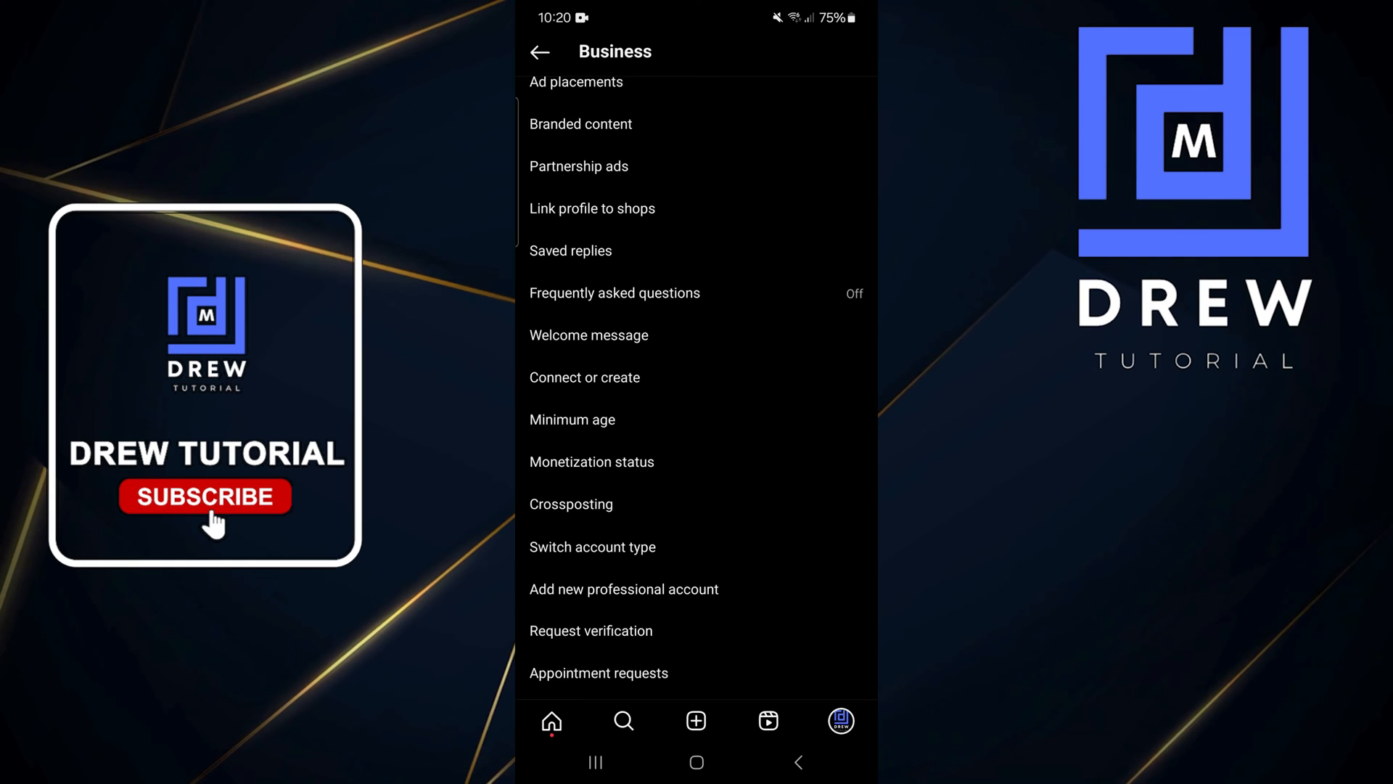
scroll("down", 3)
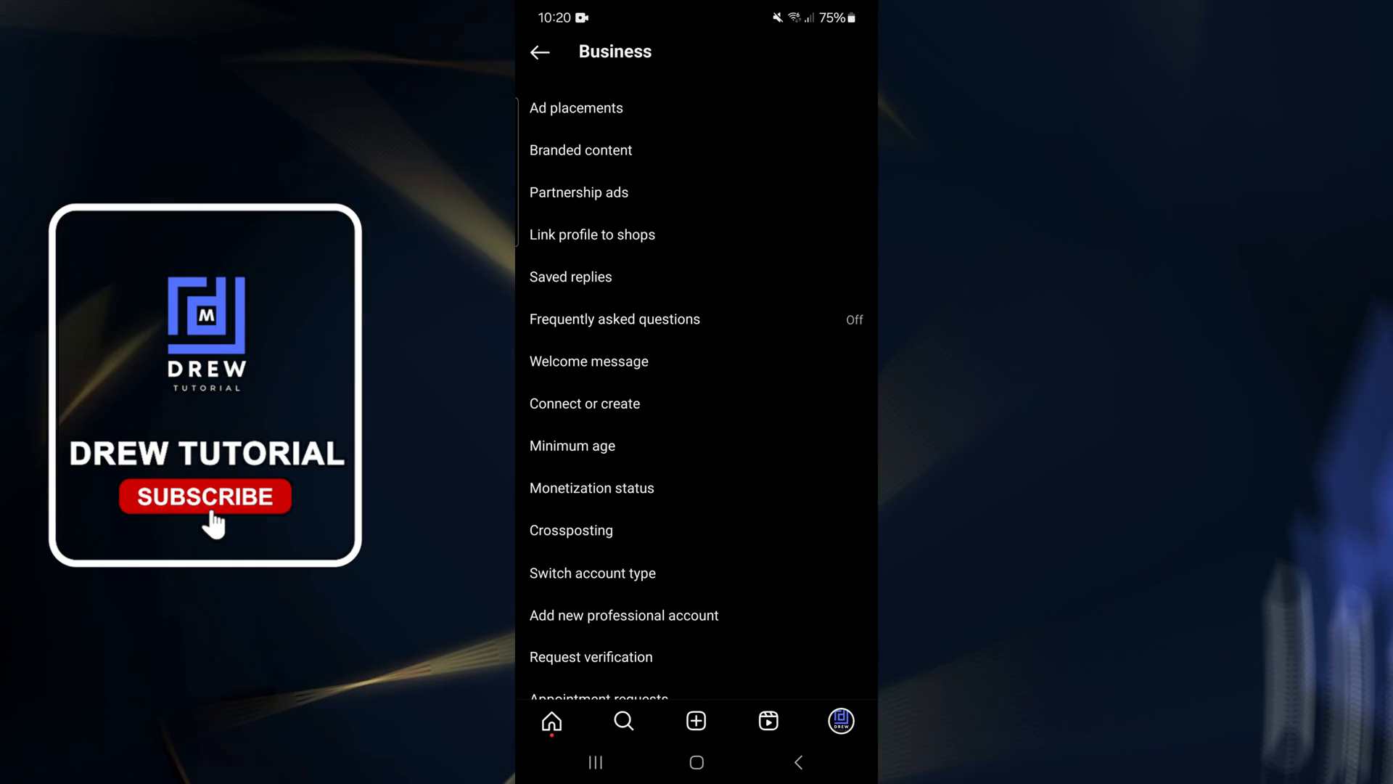
Step: Open Partnership ads, check that Active ads is empty, and return to the overview
left_click(578, 193)
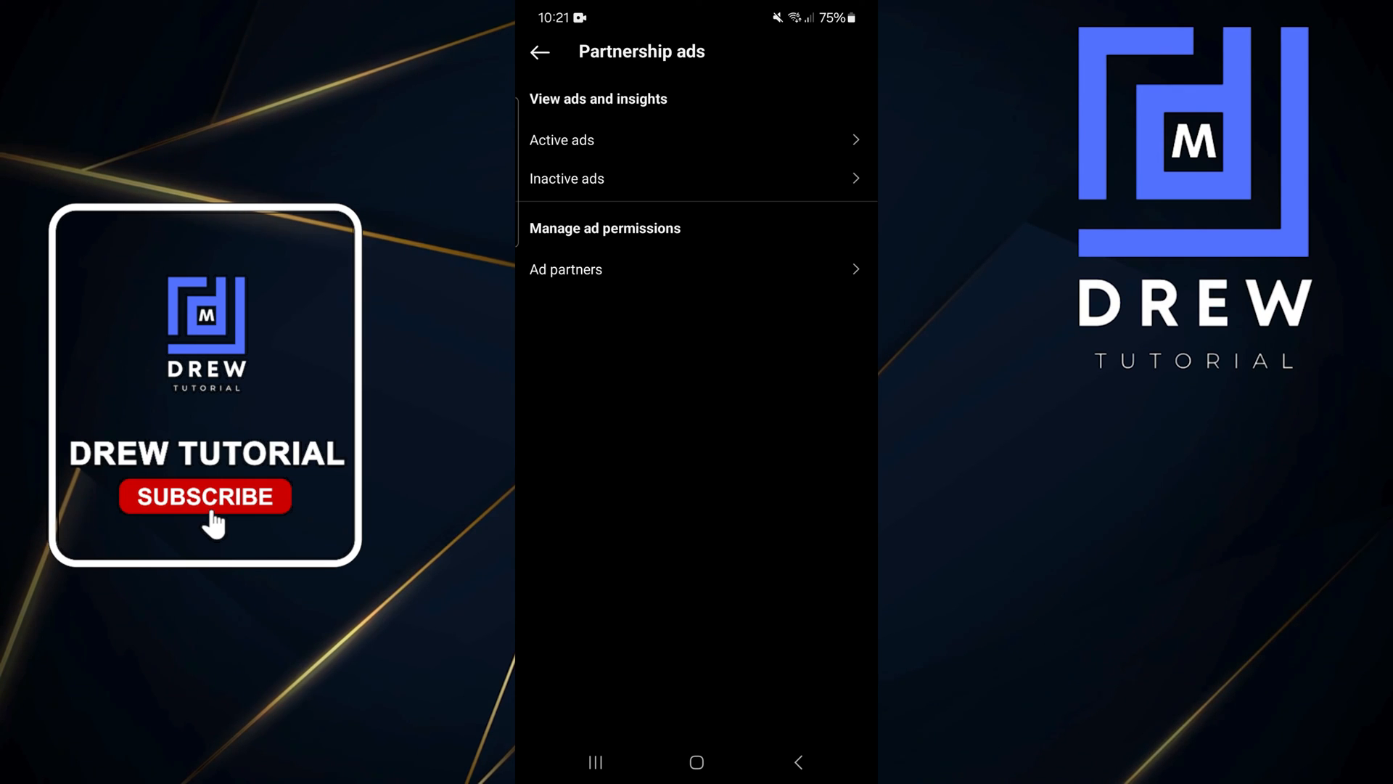
left_click(562, 140)
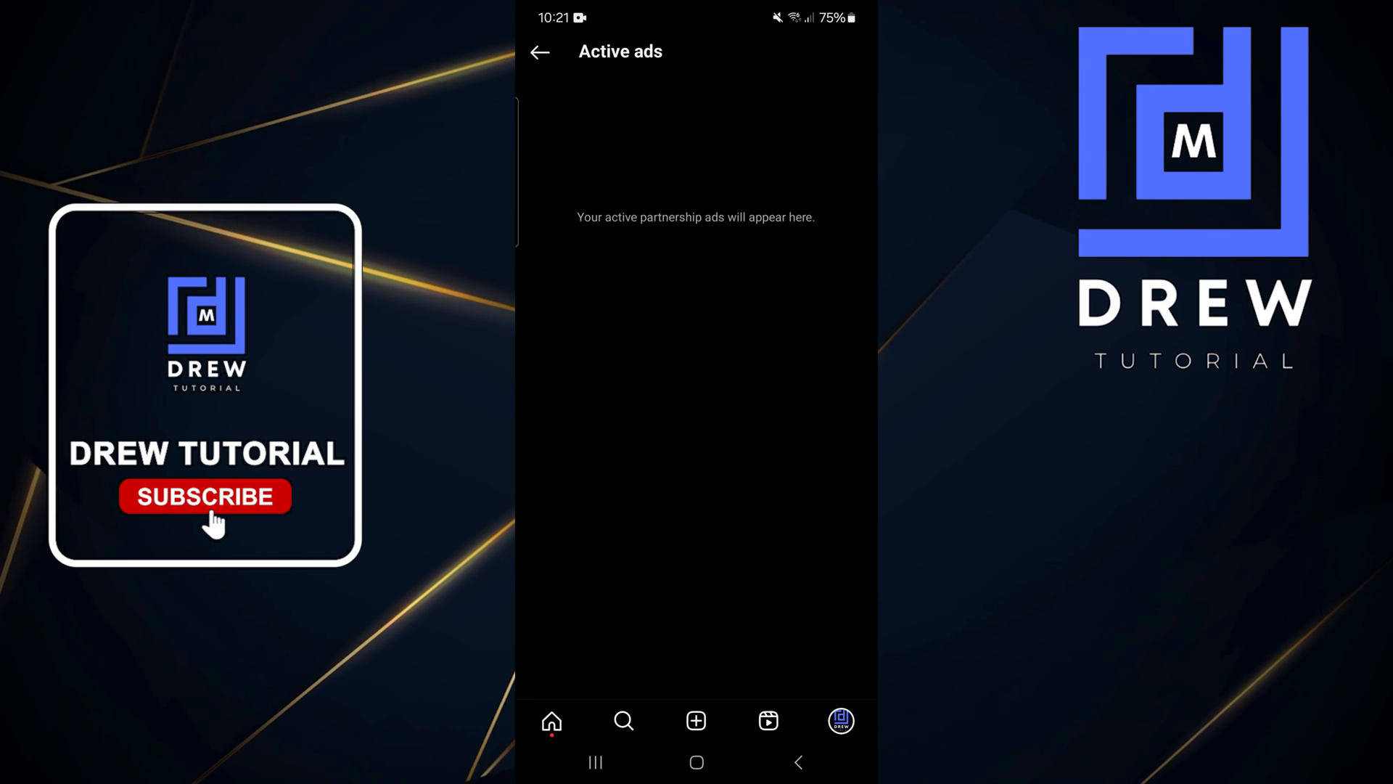
left_click(539, 52)
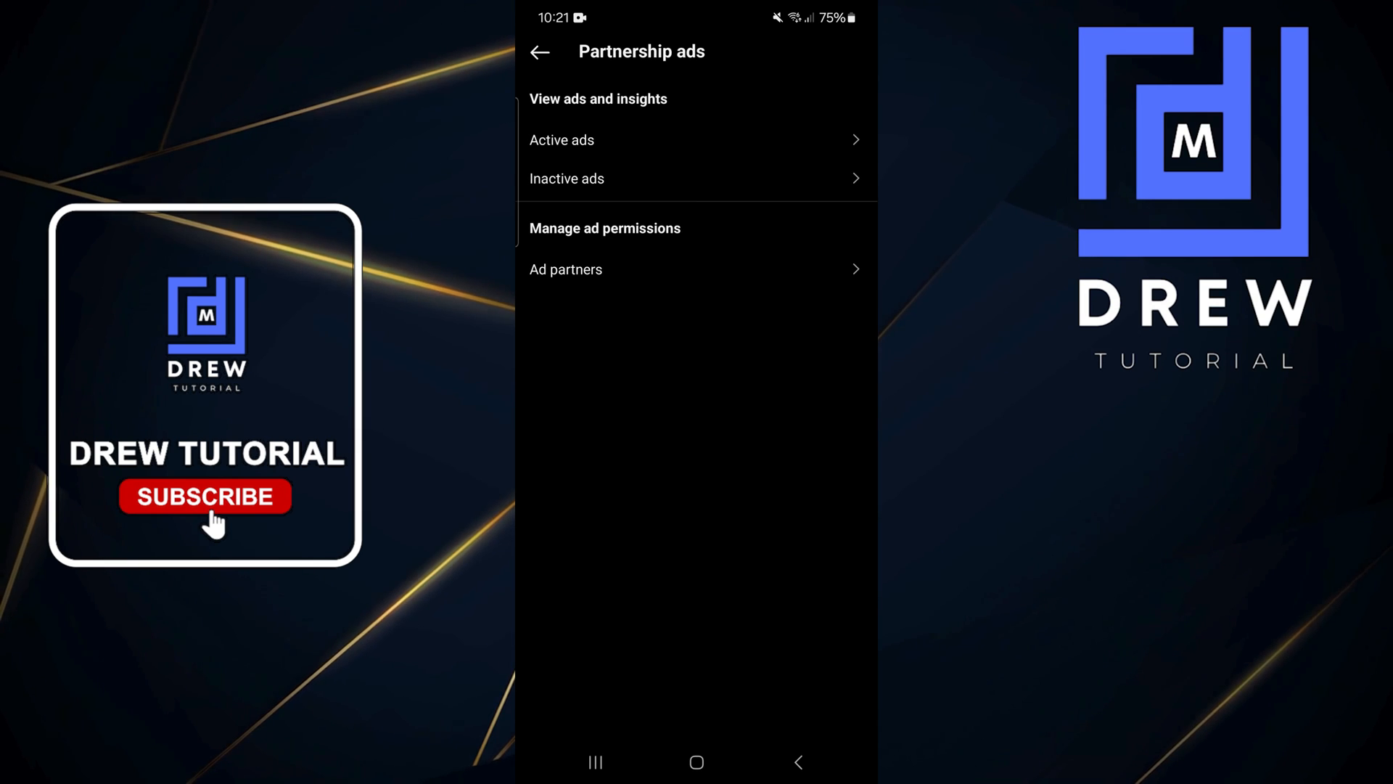